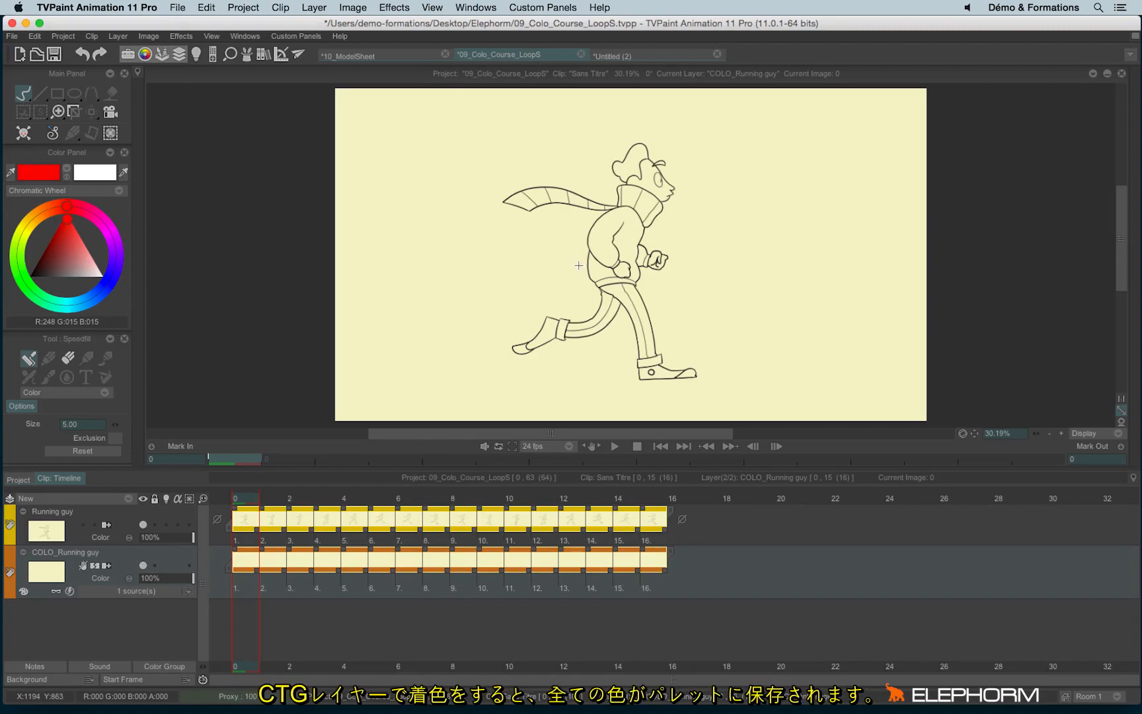
- Fill the character's jacket red, then pick the next fill colour on the Chromatic Wheel
{"action": "left_click", "coordinate": [608, 248]}
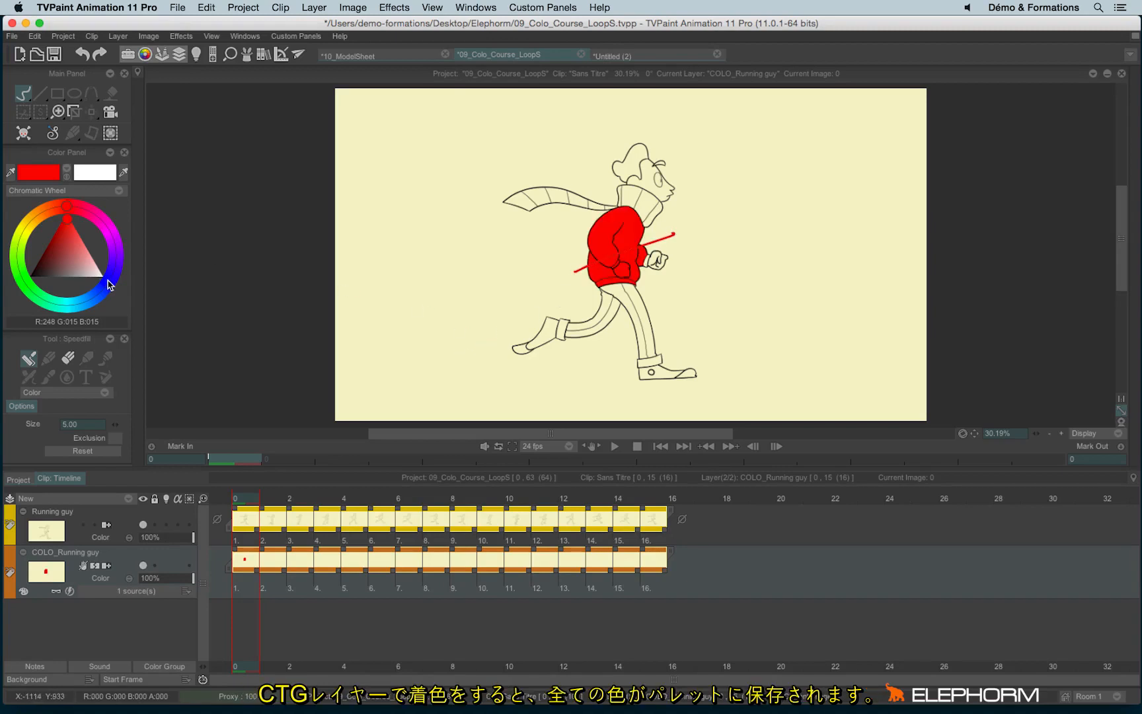
{"action": "left_click", "coordinate": [107, 283]}
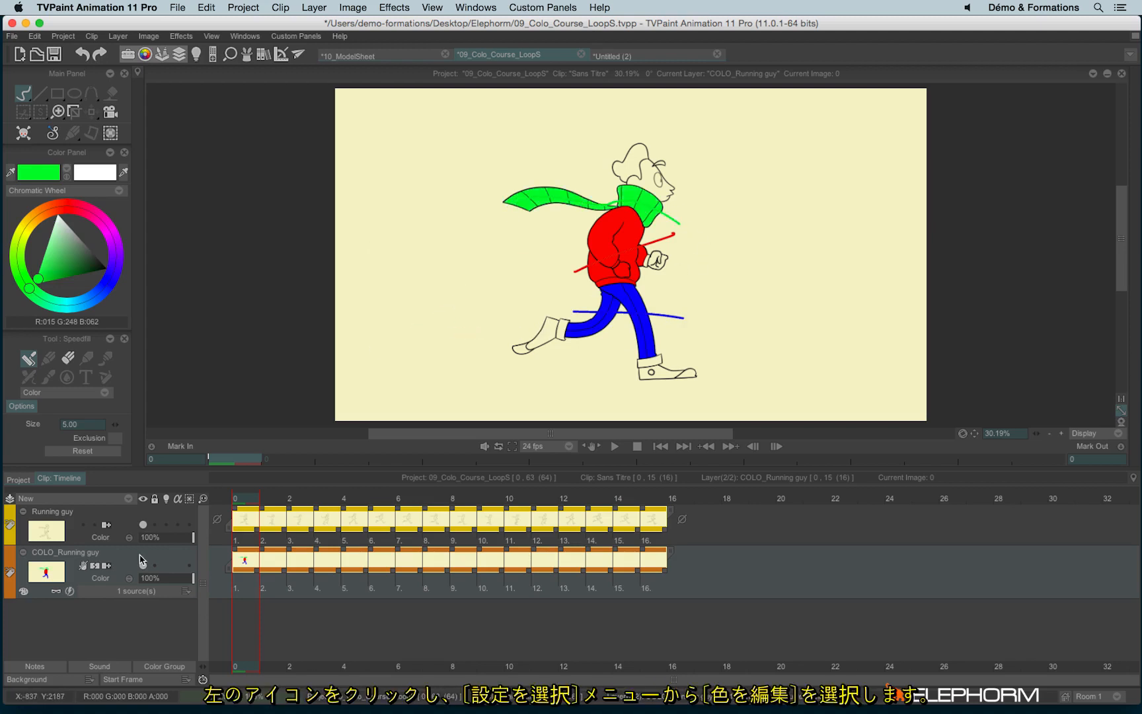
- Show the COLO layer's Edit Colors palette and fill the hair orange and background blue
{"action": "left_click", "coordinate": [105, 565]}
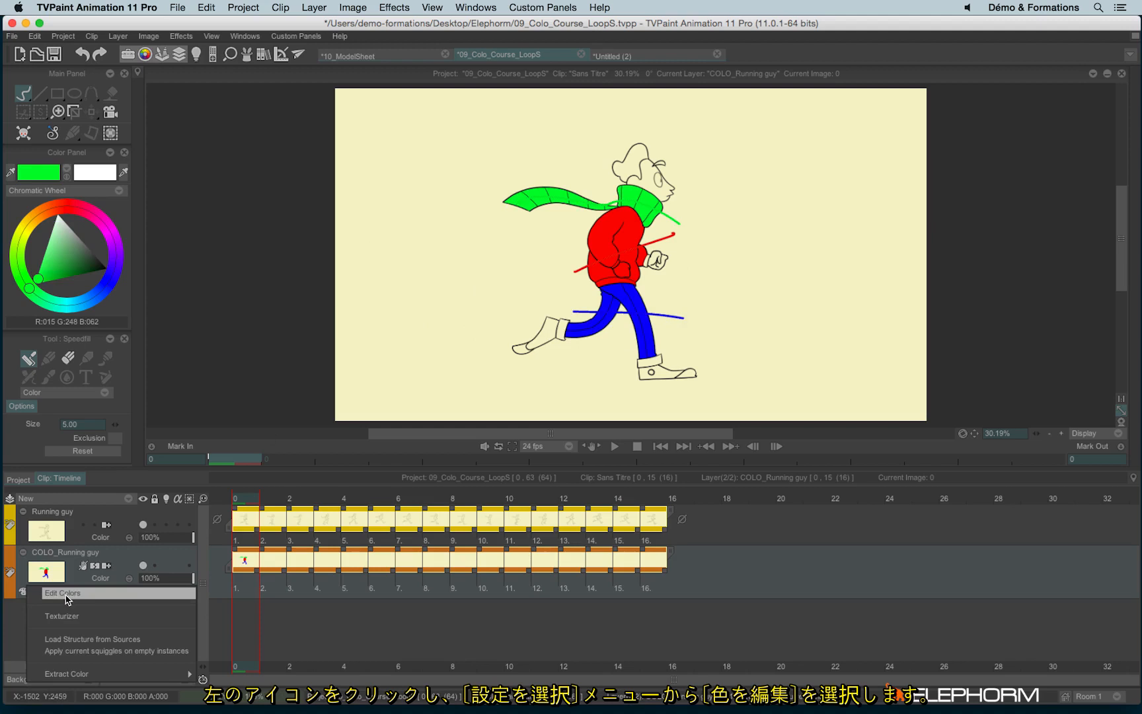
{"action": "left_click", "coordinate": [63, 593]}
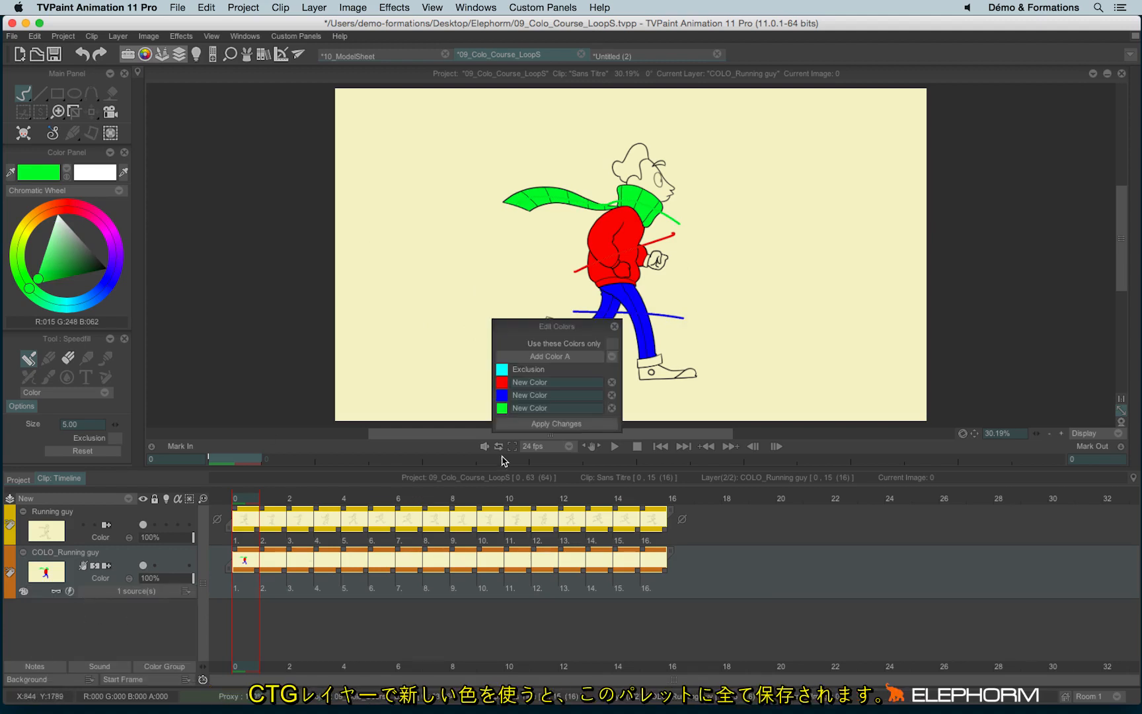
{"action": "left_click", "coordinate": [501, 408]}
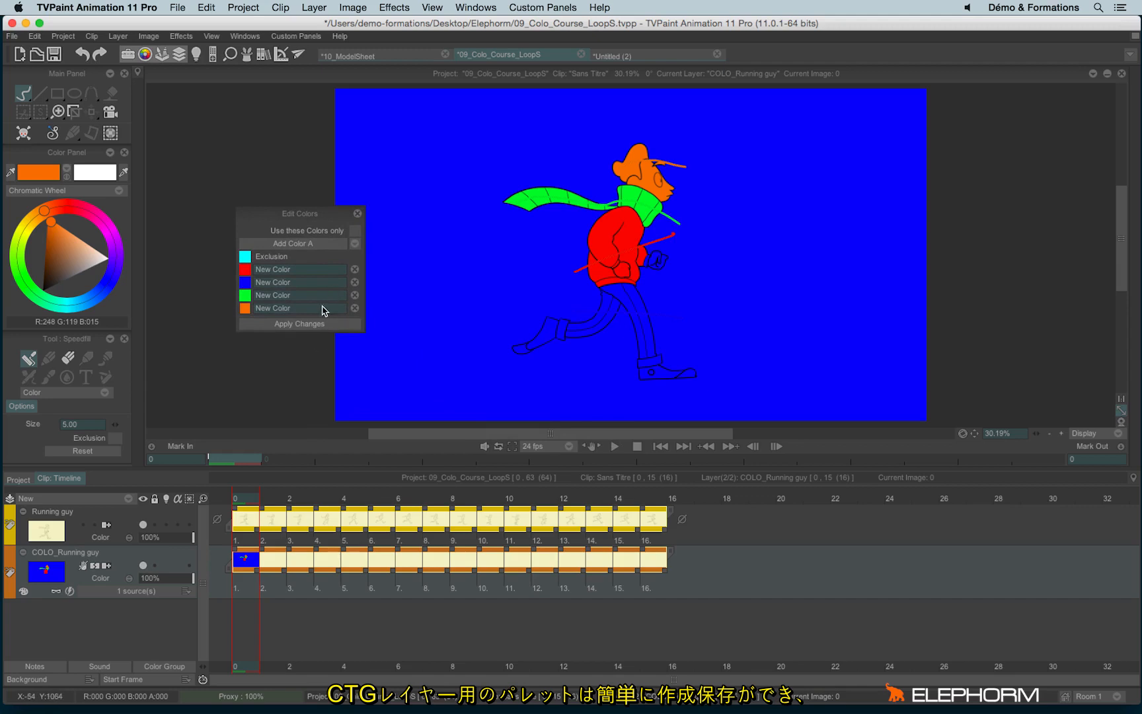
{"action": "mouse_move", "coordinate": [293, 284]}
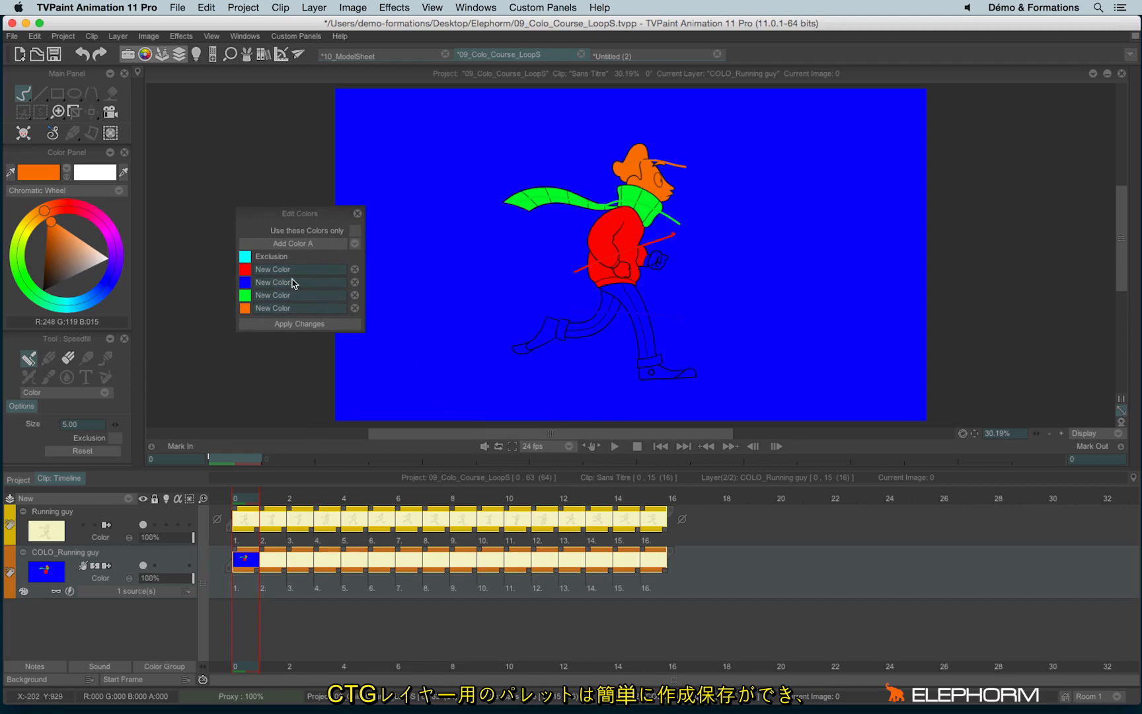
{"action": "mouse_move", "coordinate": [326, 277]}
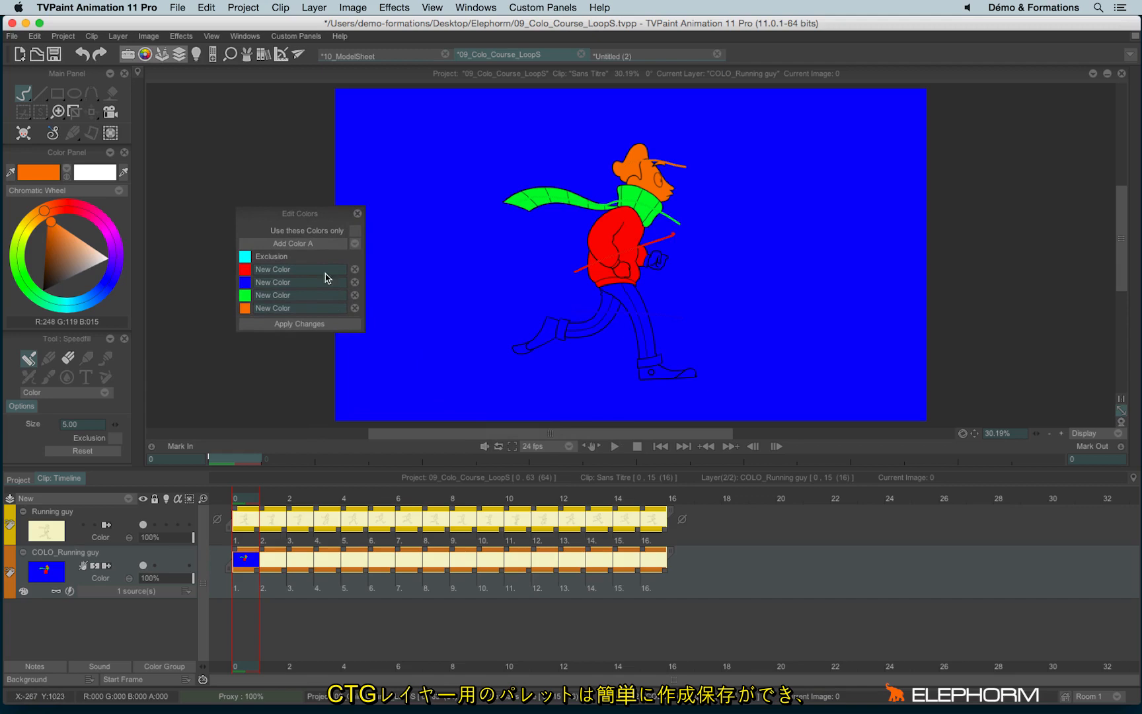
{"action": "left_click", "coordinate": [356, 243]}
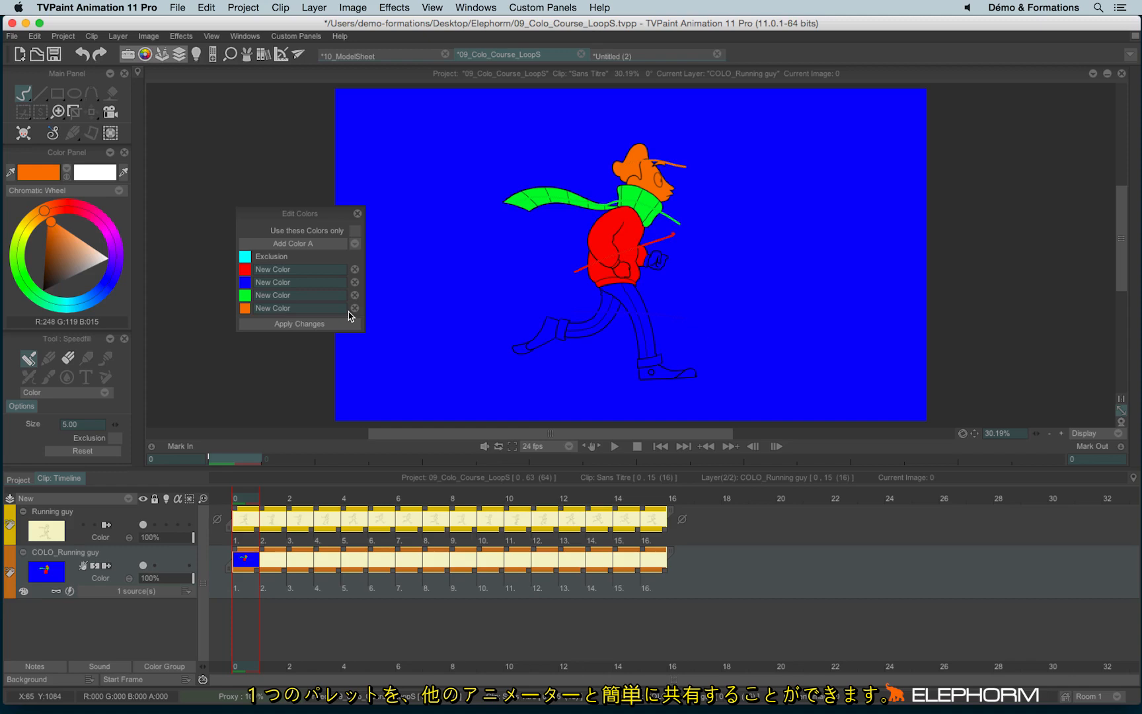
{"action": "mouse_move", "coordinate": [387, 316]}
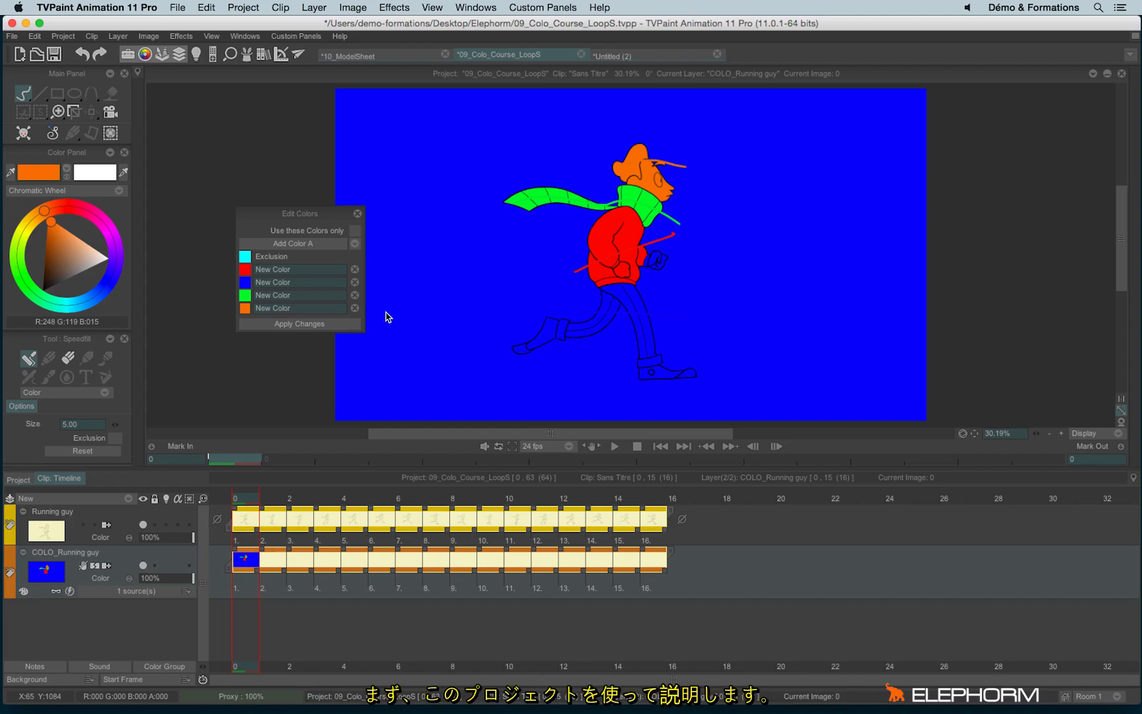
- In the 10_ModelSheet project, add a Colo & Texture layer, COLO_Untitled 1
{"action": "left_click", "coordinate": [357, 56]}
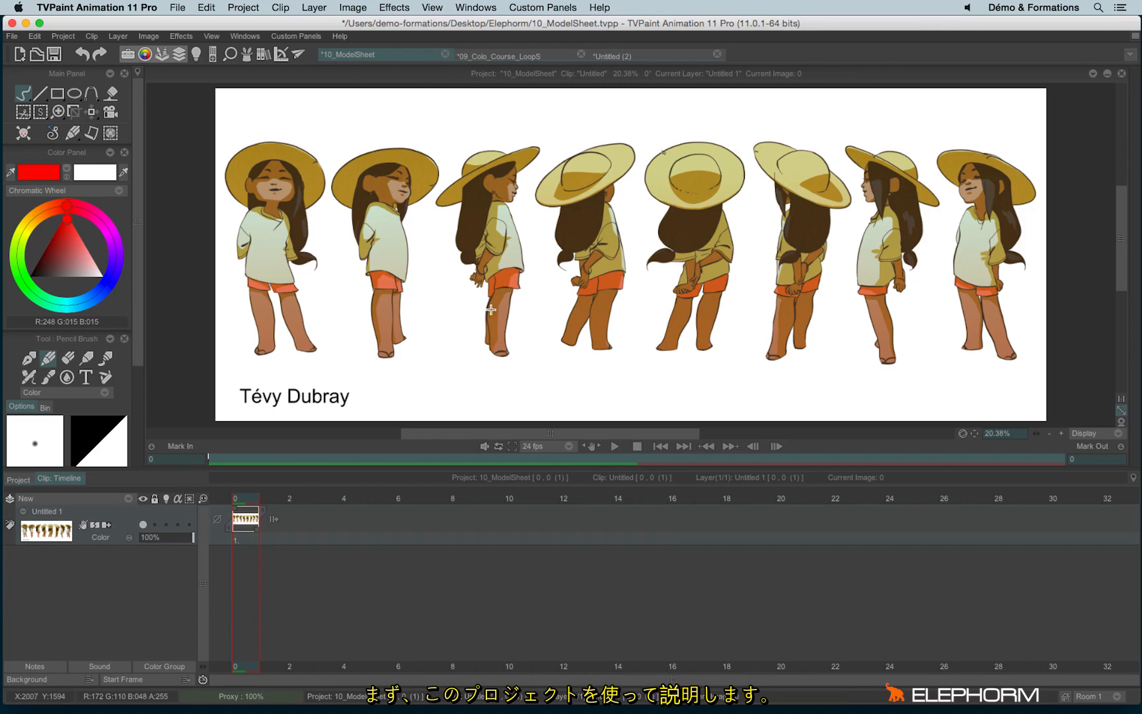
{"action": "mouse_move", "coordinate": [516, 263]}
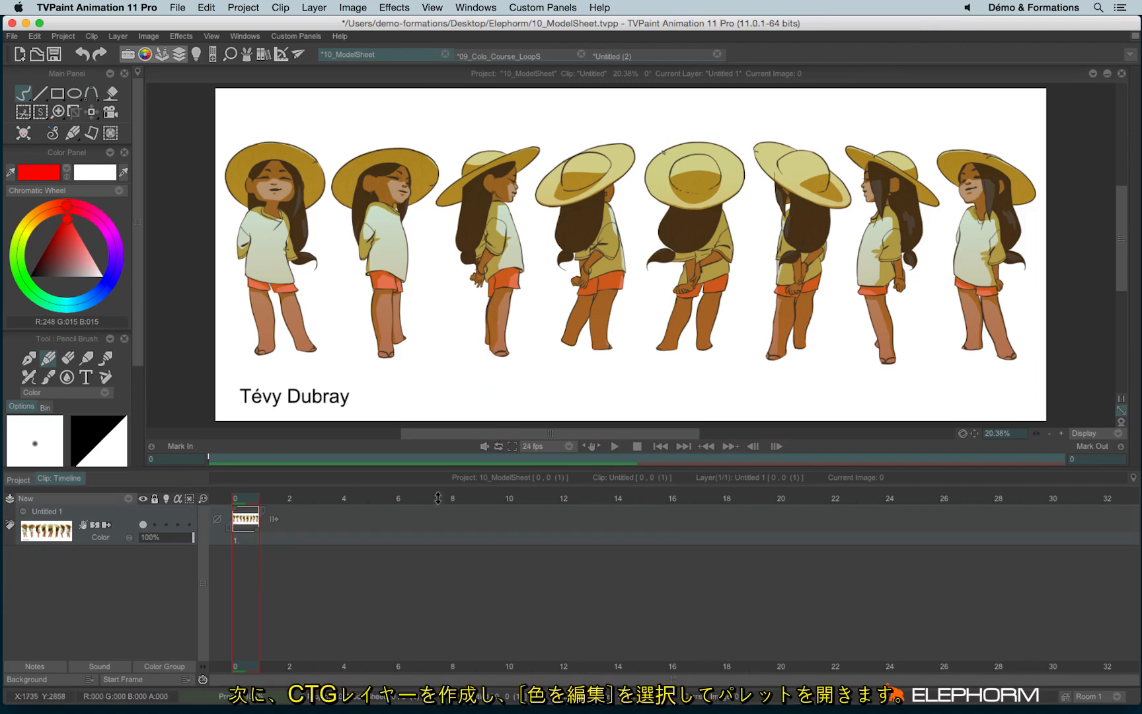
{"action": "left_click", "coordinate": [25, 498]}
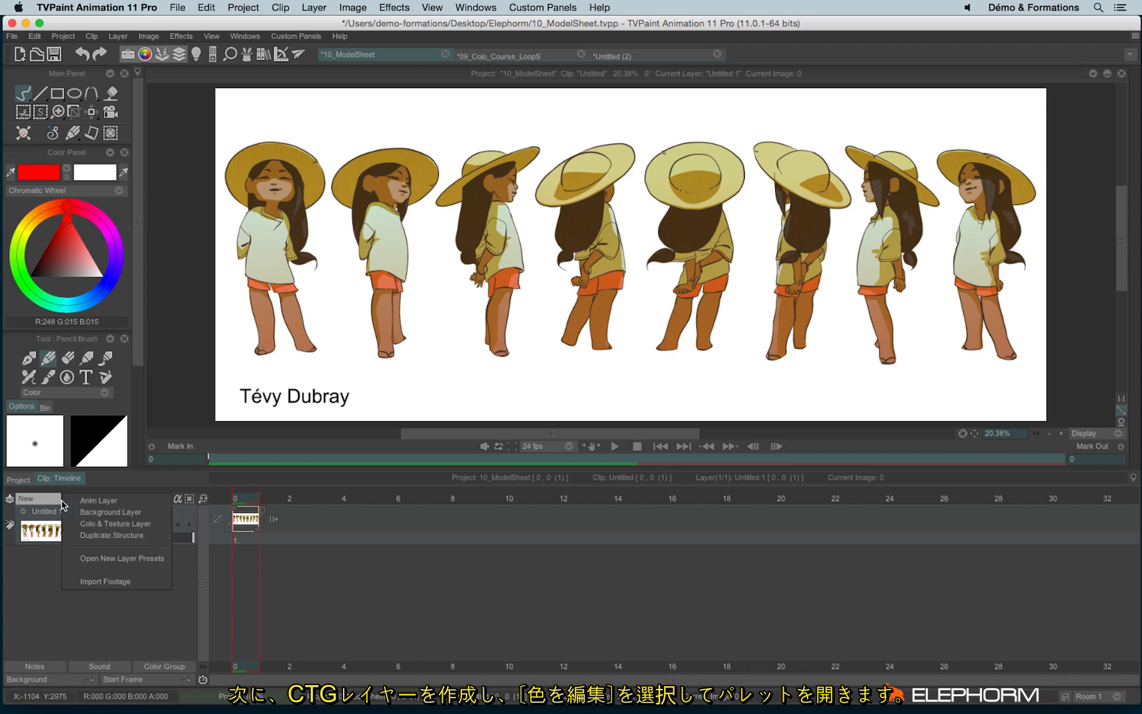
{"action": "mouse_move", "coordinate": [121, 523]}
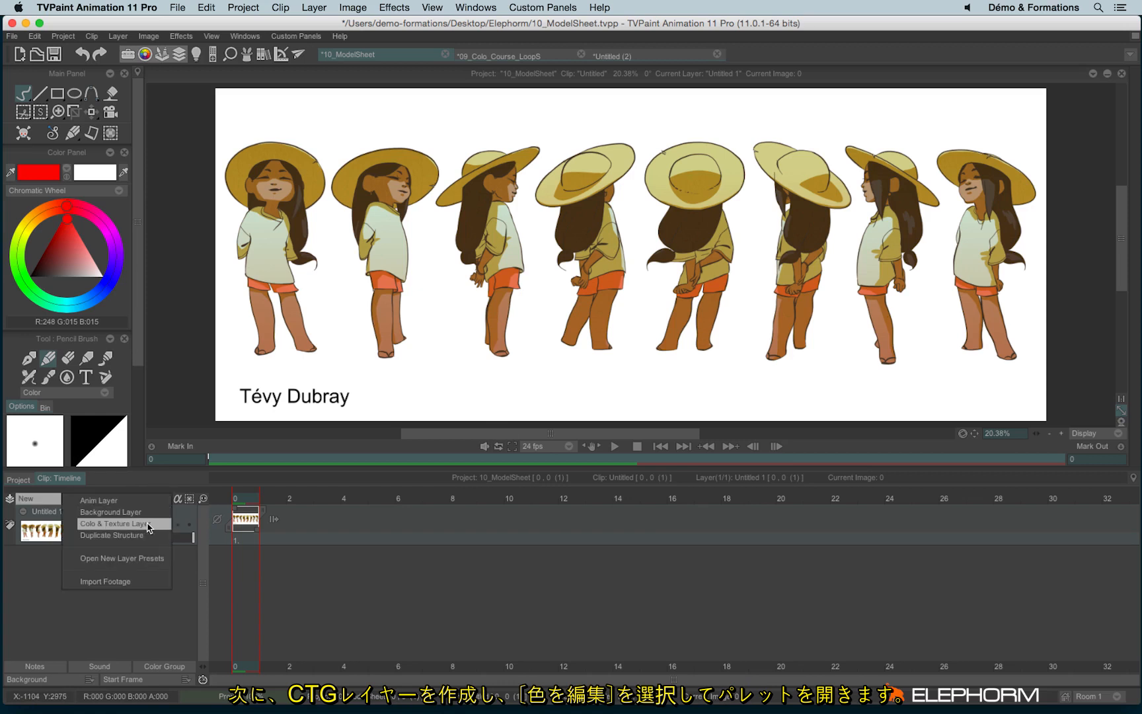
{"action": "left_click", "coordinate": [113, 523]}
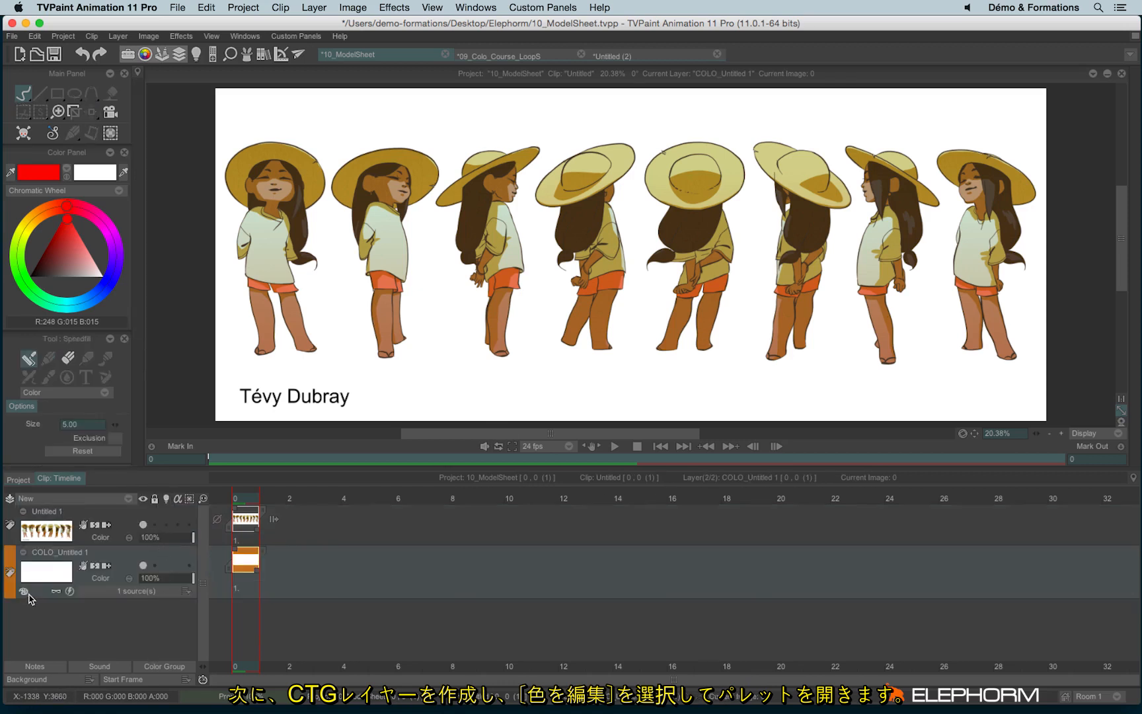
- Show the new COLO layer's empty Edit Colors palette and sample the hat colour with the picker
{"action": "left_click", "coordinate": [22, 591]}
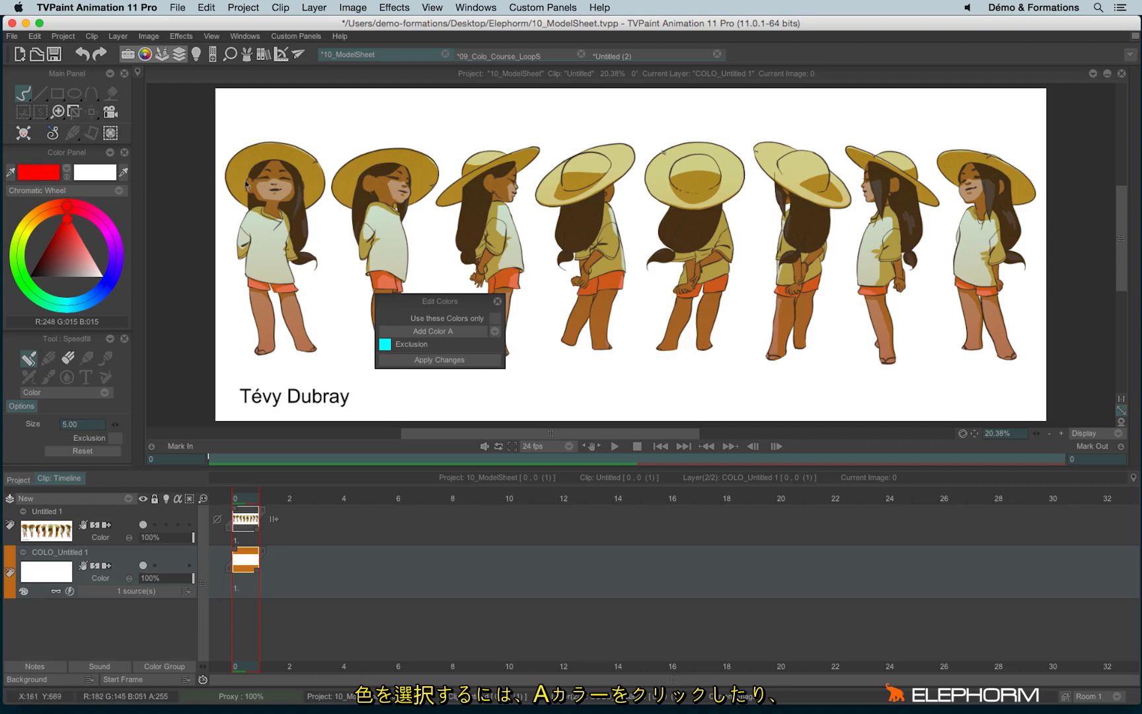
{"action": "left_click", "coordinate": [10, 172]}
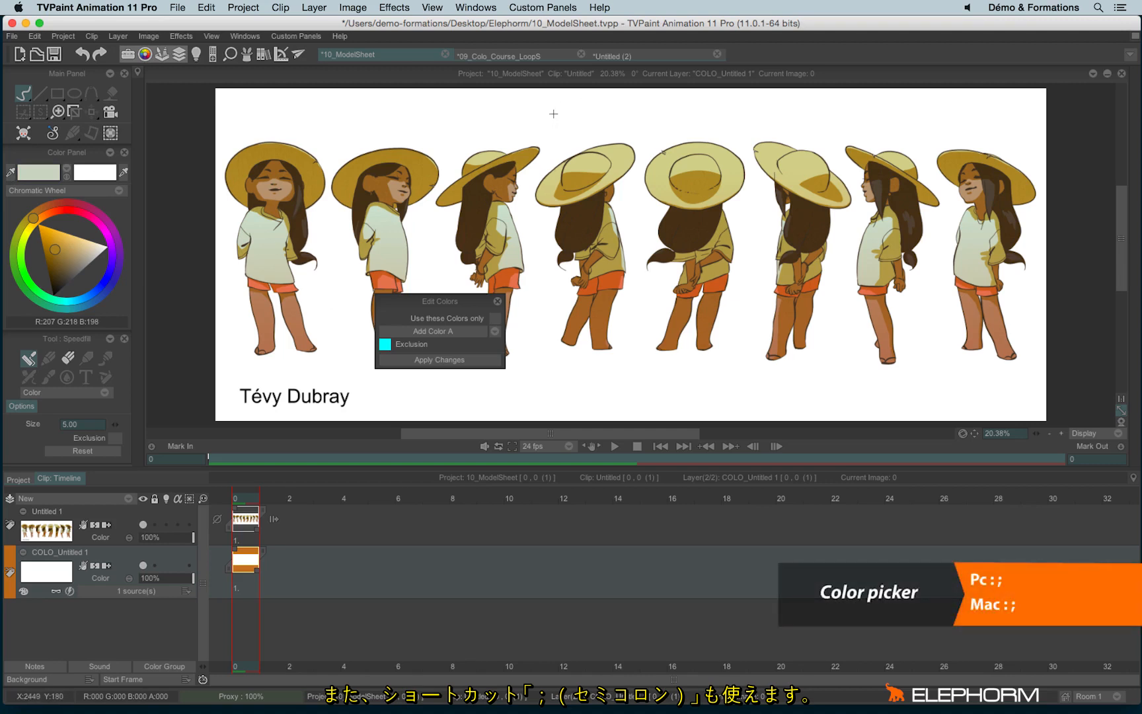
{"action": "mouse_move", "coordinate": [299, 161]}
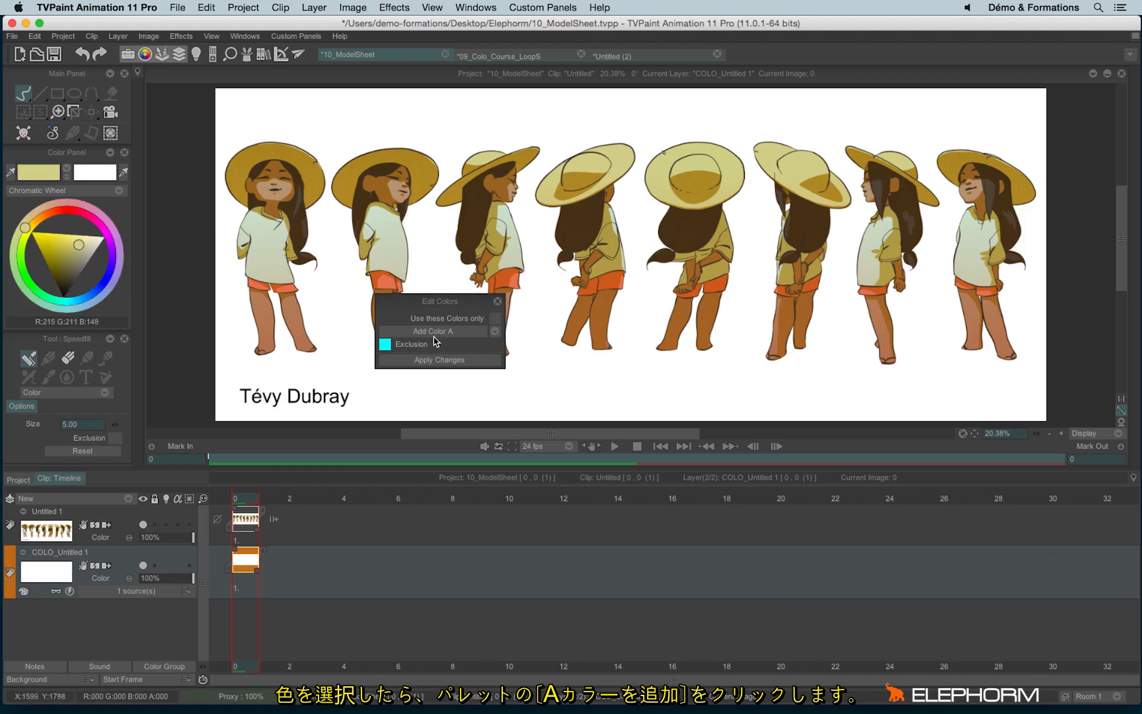
{"action": "mouse_move", "coordinate": [457, 341]}
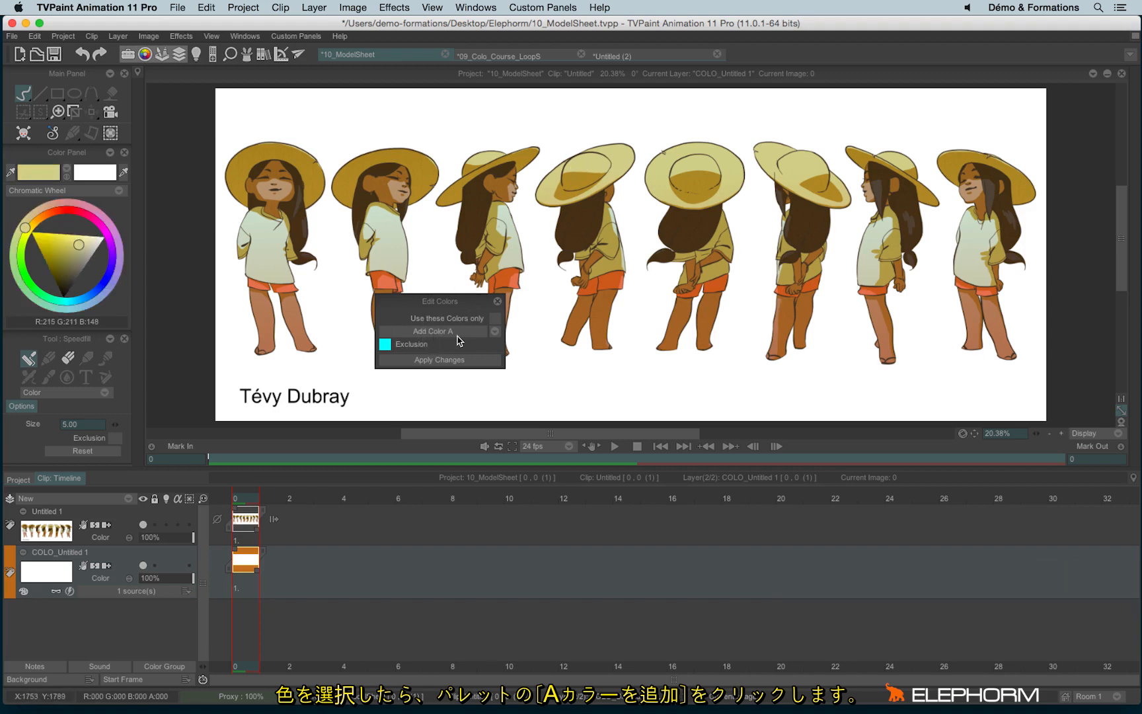
- Add the sampled colours as palette entries named Hat, Hat shadow and Tshirt
{"action": "left_click", "coordinate": [433, 330]}
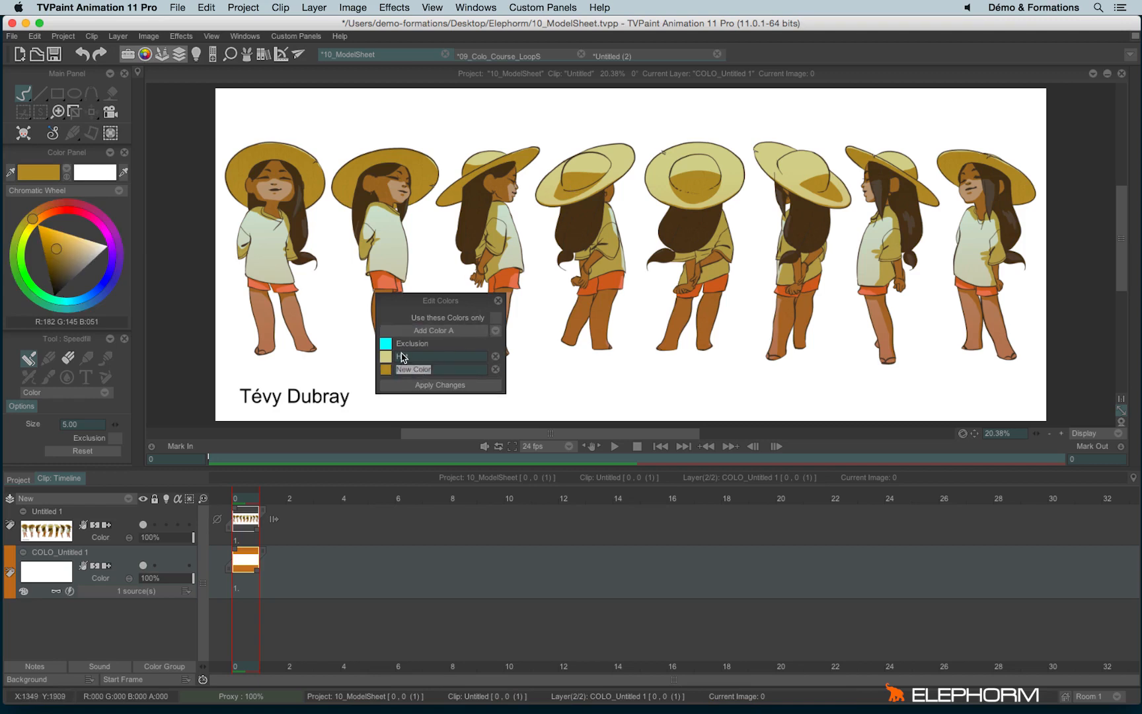
{"action": "type", "text": "Hat shadow"}
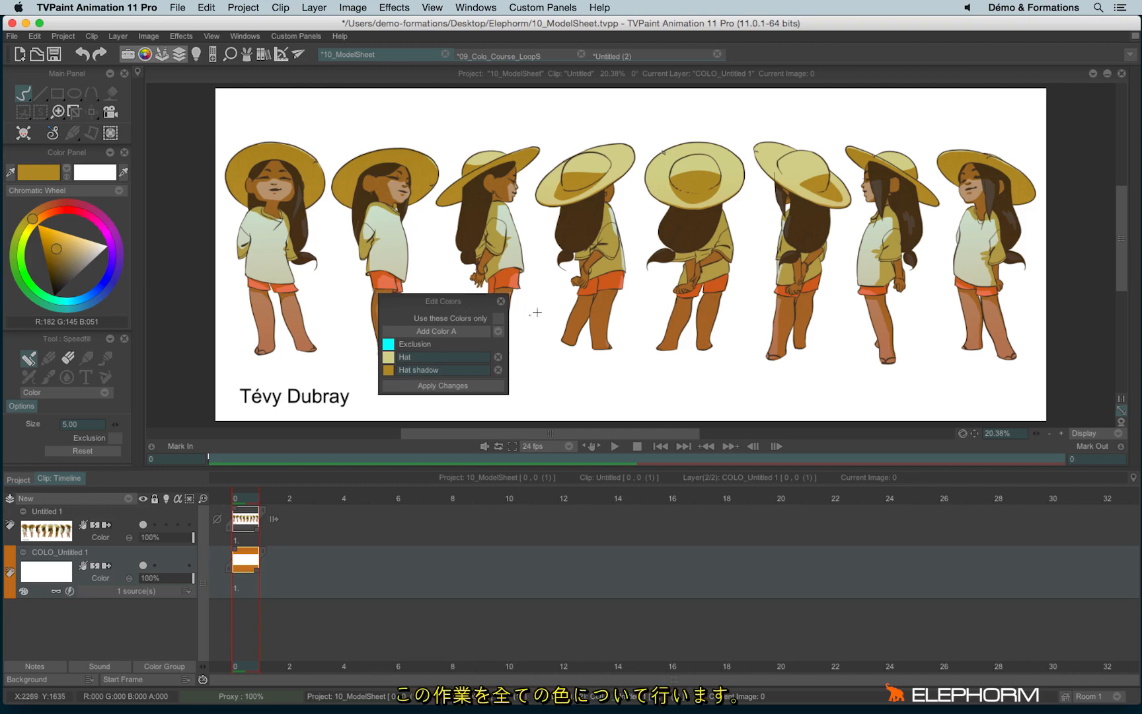
{"action": "mouse_move", "coordinate": [970, 248]}
{"action": "type", "text": "Tshirt"}
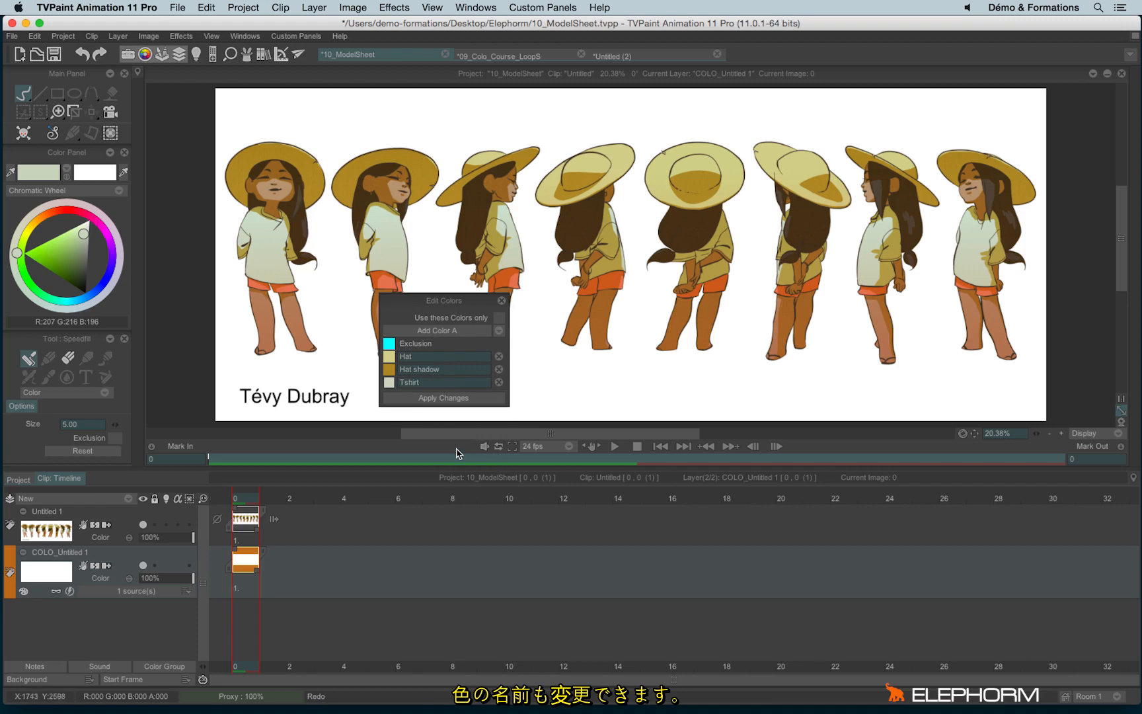
{"action": "left_click", "coordinate": [499, 330]}
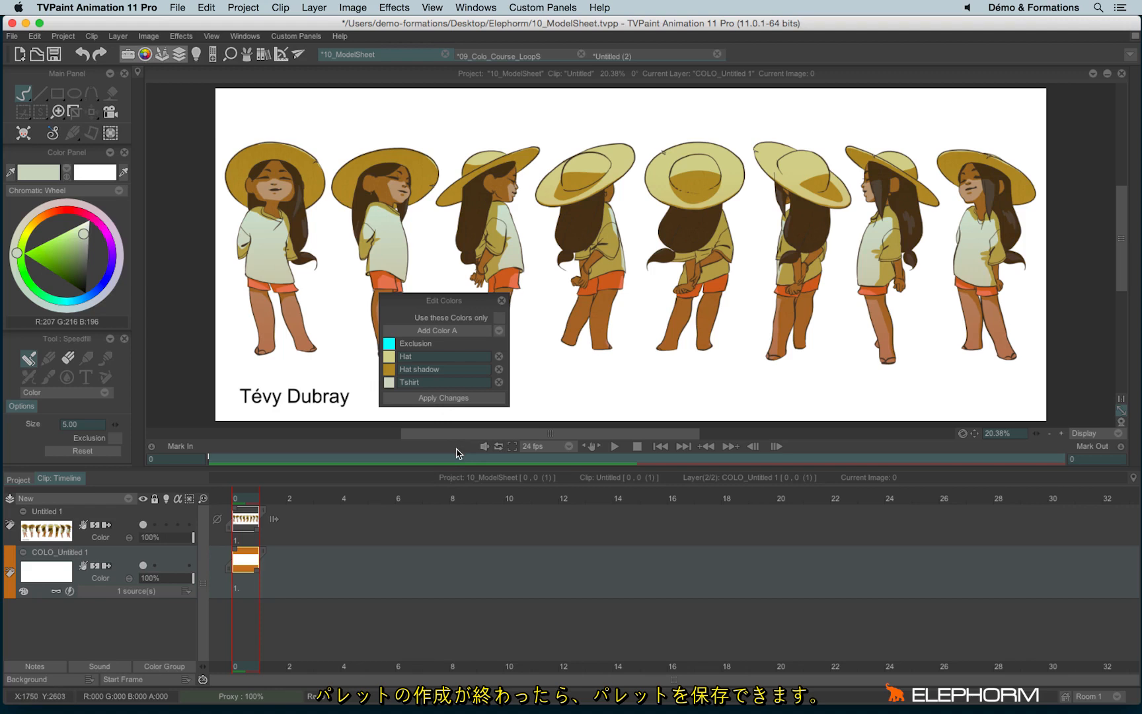
{"action": "mouse_move", "coordinate": [465, 261]}
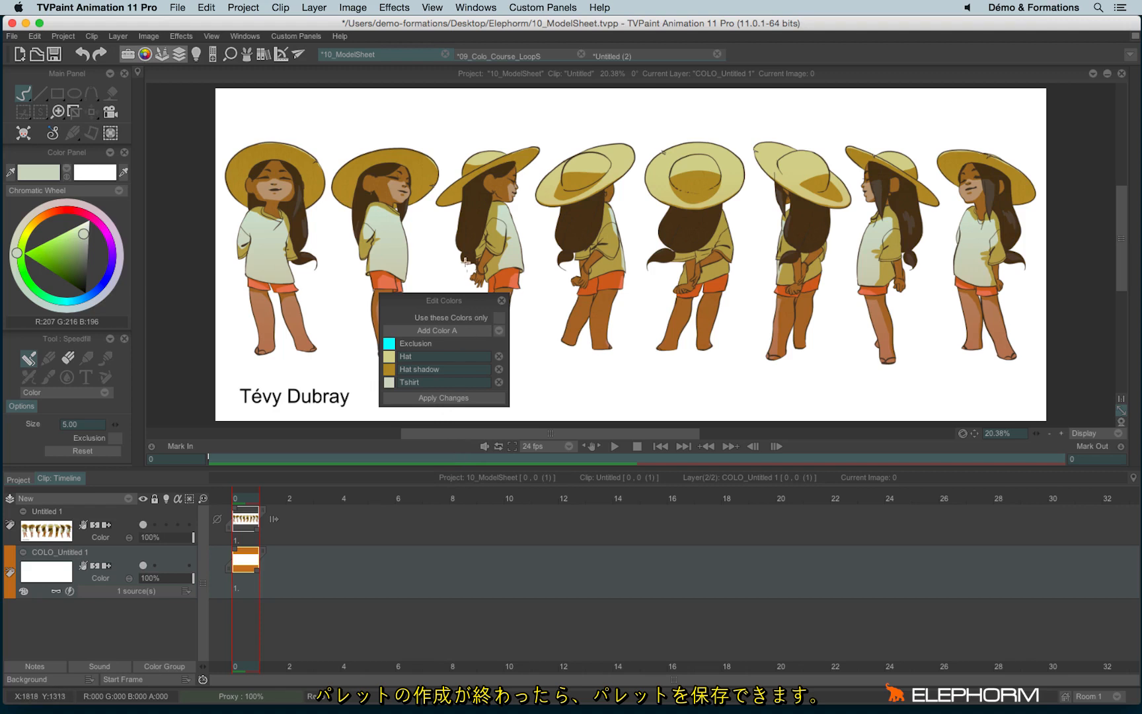
- Return to the 09_Colo_Course_LoopS running guy project
{"action": "left_click", "coordinate": [498, 330]}
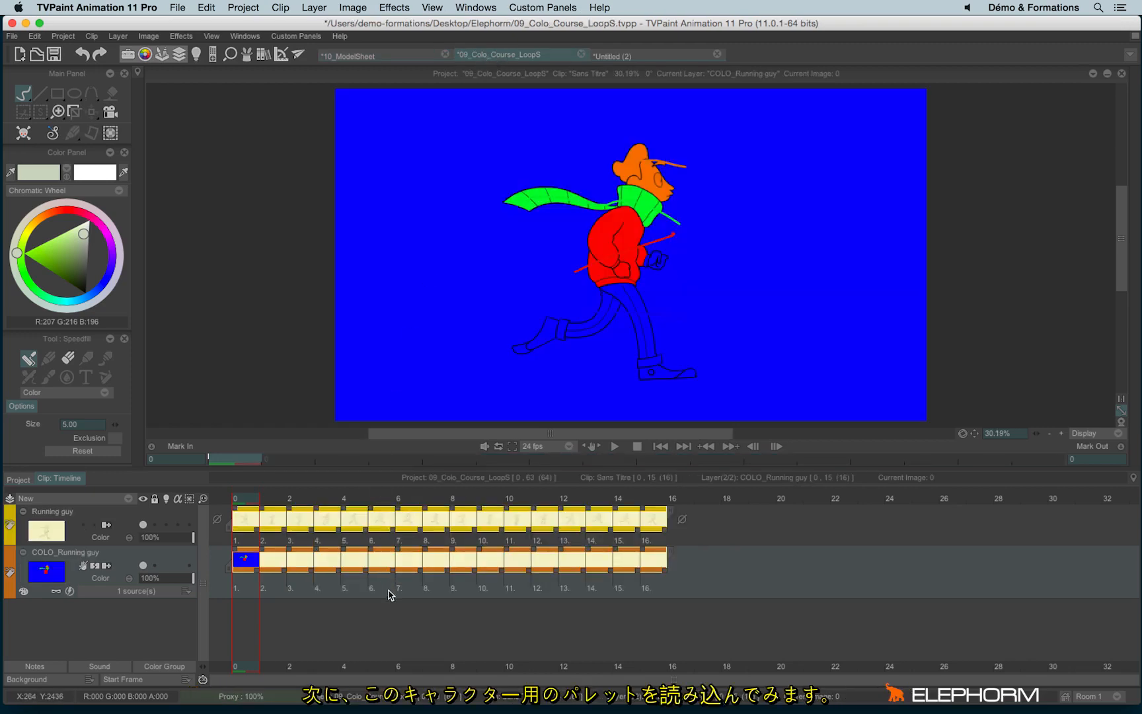
{"action": "mouse_move", "coordinate": [161, 497]}
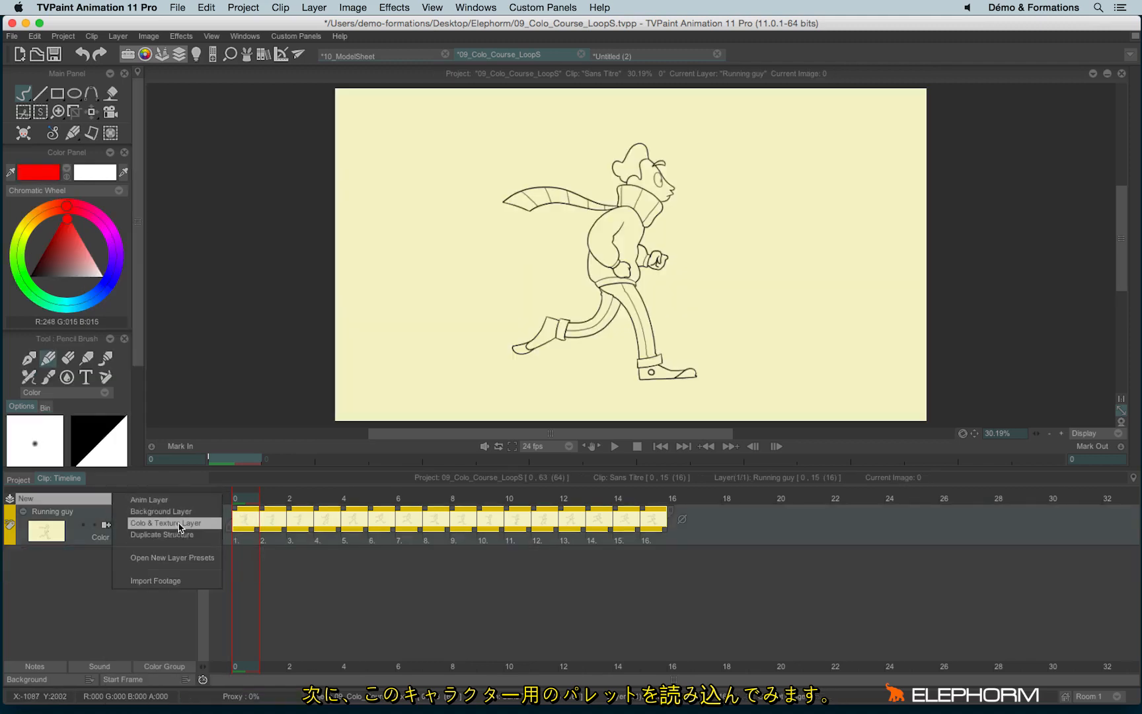
- Add a Colo & Texture layer and show its Edit Colors list
{"action": "left_click", "coordinate": [166, 523]}
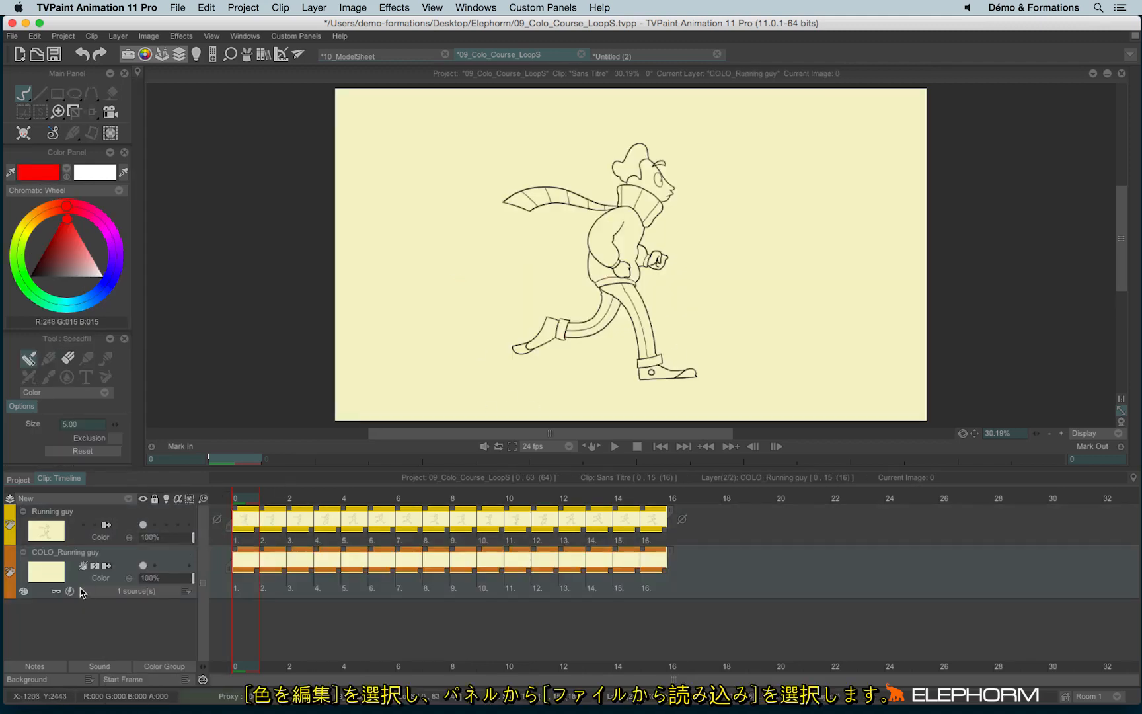
{"action": "left_click", "coordinate": [70, 591]}
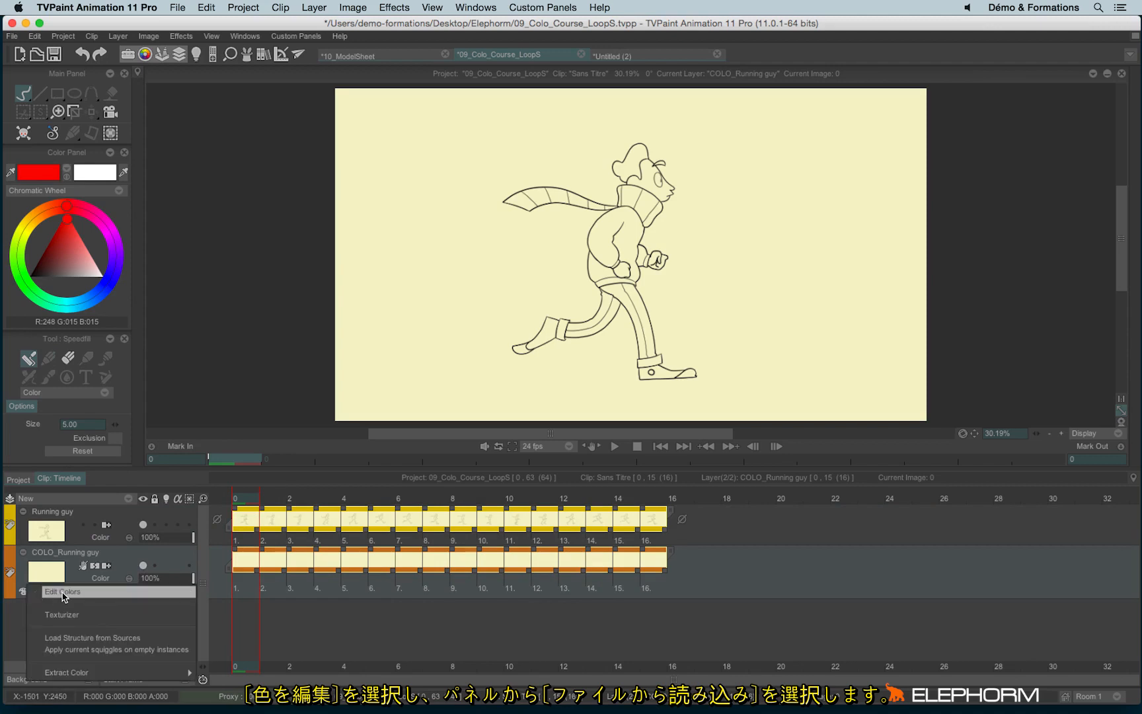
{"action": "left_click", "coordinate": [64, 591]}
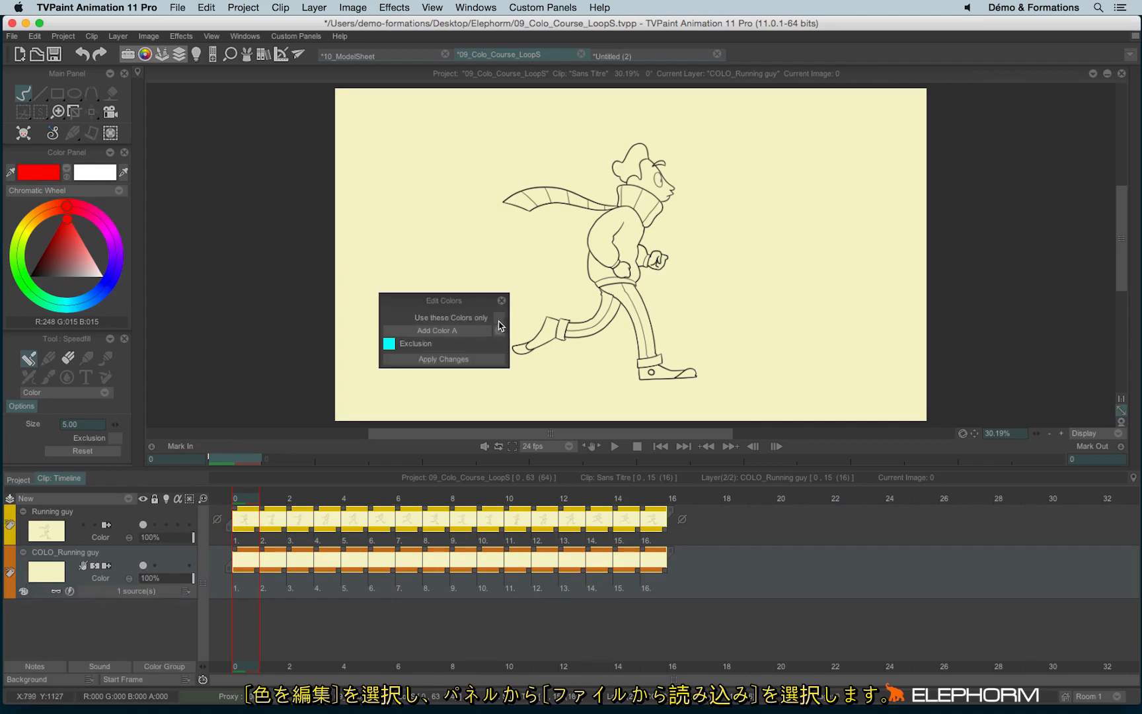
- Load 11_Running_Guy_Palette.pal into the layer's colour list
{"action": "left_click", "coordinate": [437, 329]}
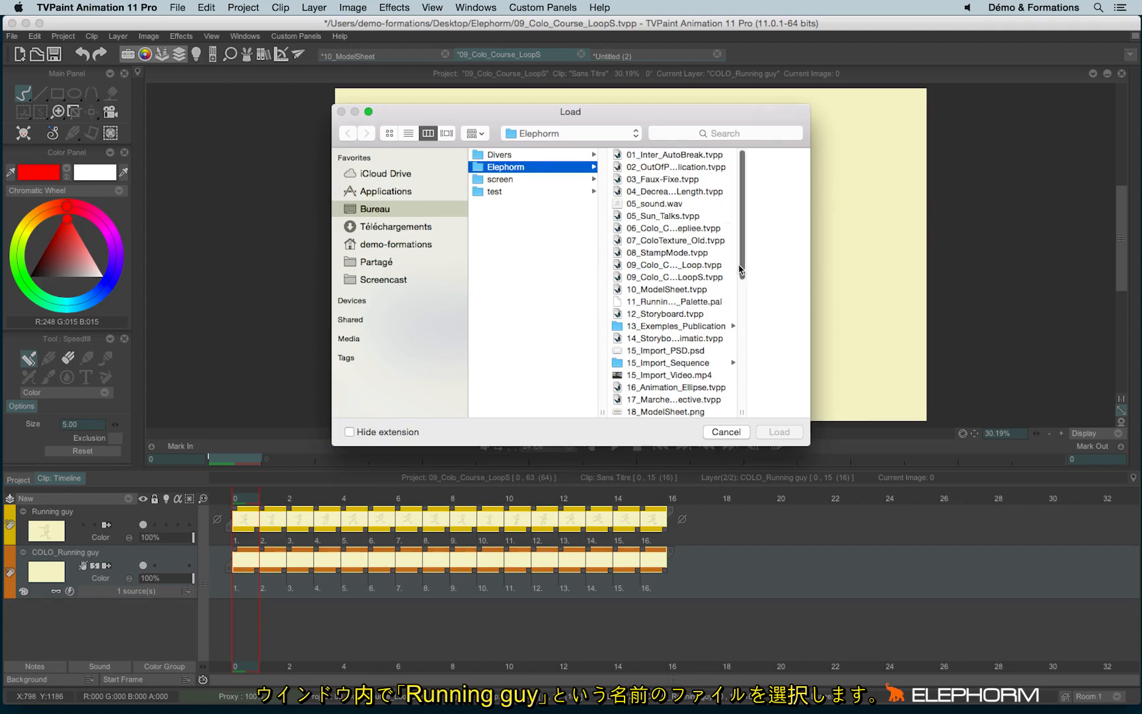
{"action": "left_click", "coordinate": [600, 301]}
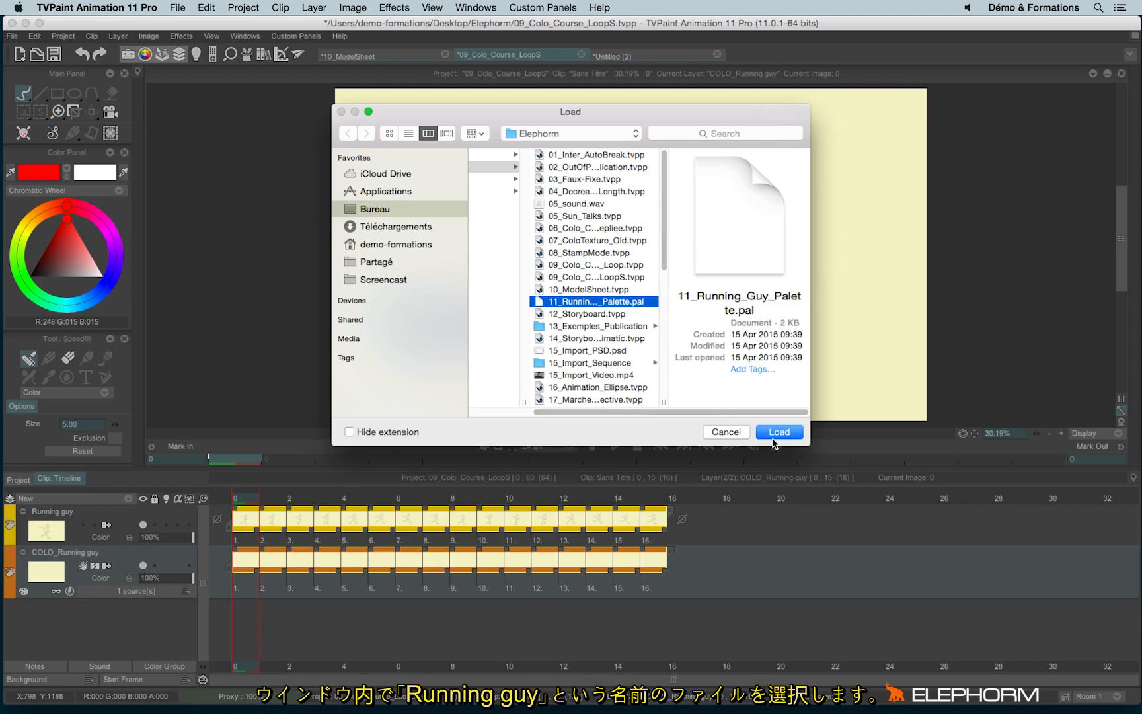
{"action": "left_click", "coordinate": [778, 430]}
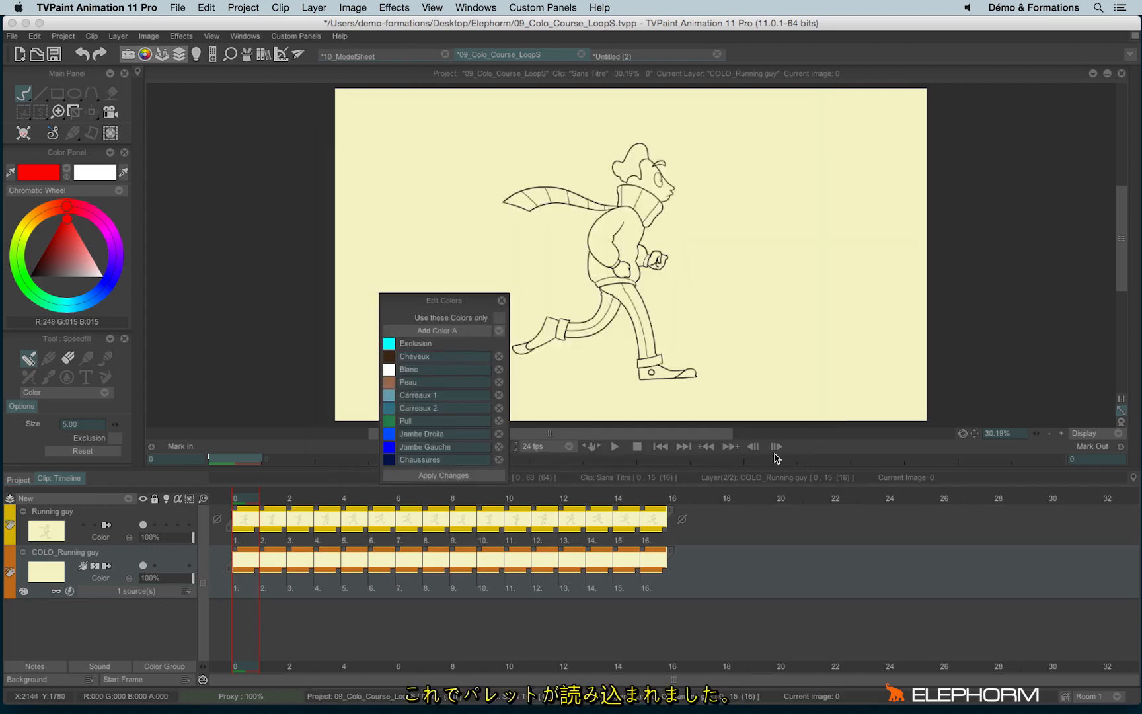
{"action": "mouse_move", "coordinate": [421, 305]}
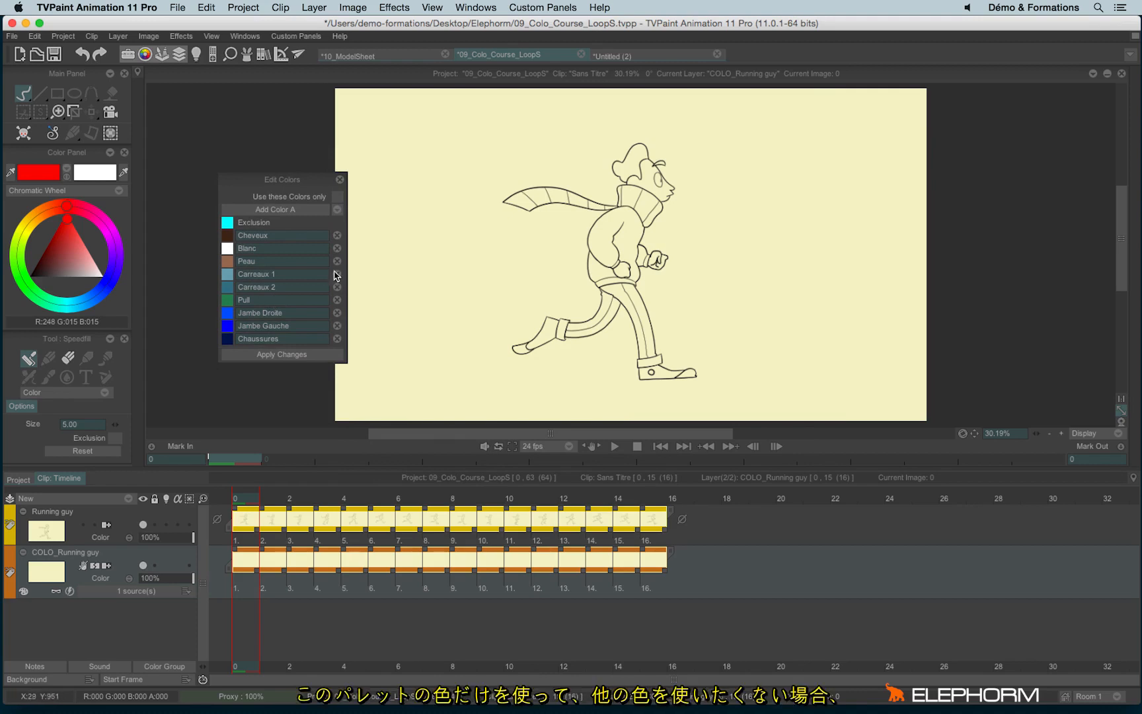
{"action": "mouse_move", "coordinate": [695, 251]}
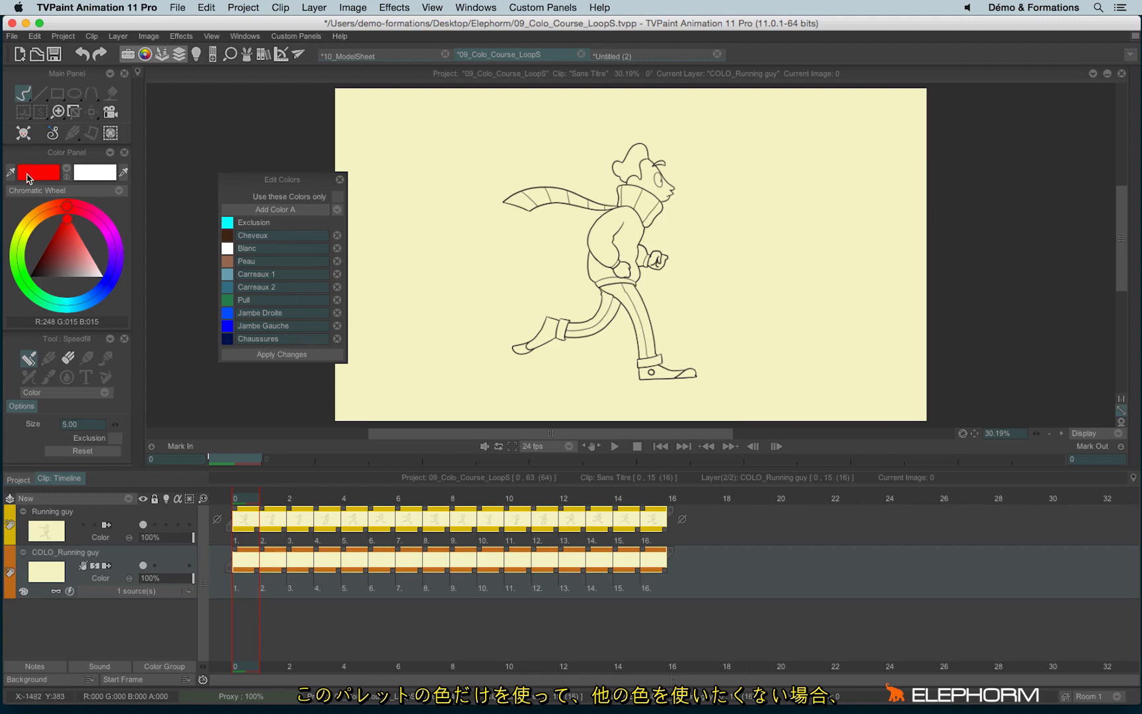
- Enable Use these Colors only and Speedfill the character's areas, including the green sweater
{"action": "left_click", "coordinate": [28, 279]}
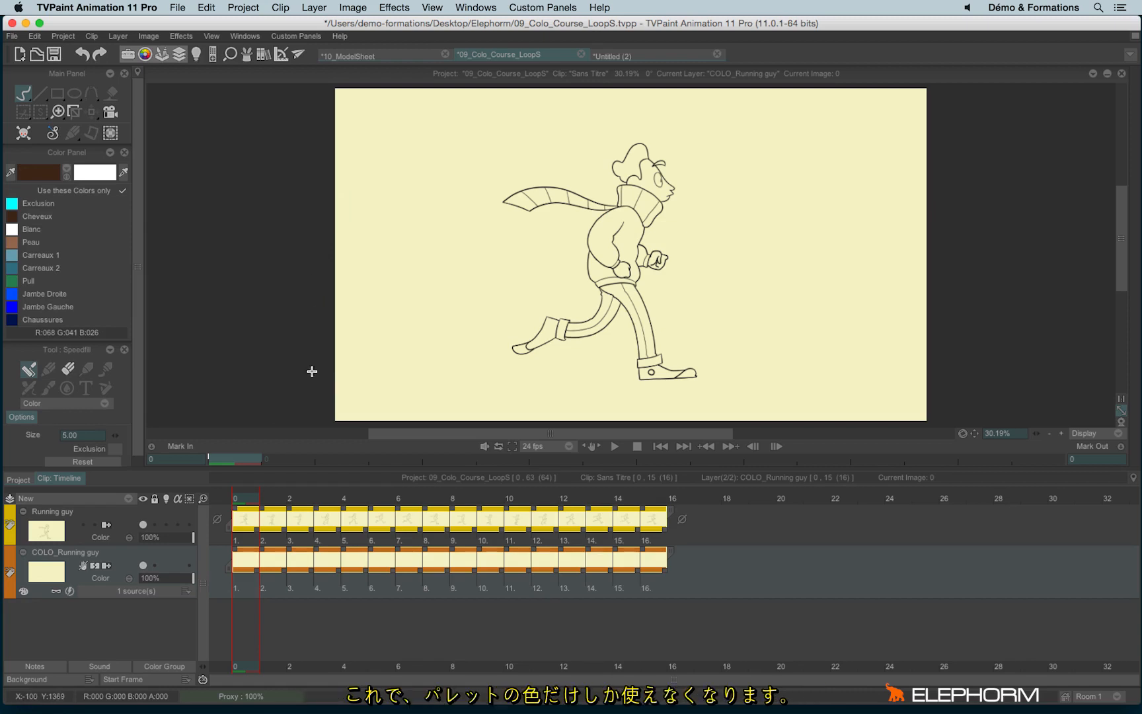
{"action": "mouse_move", "coordinate": [635, 156]}
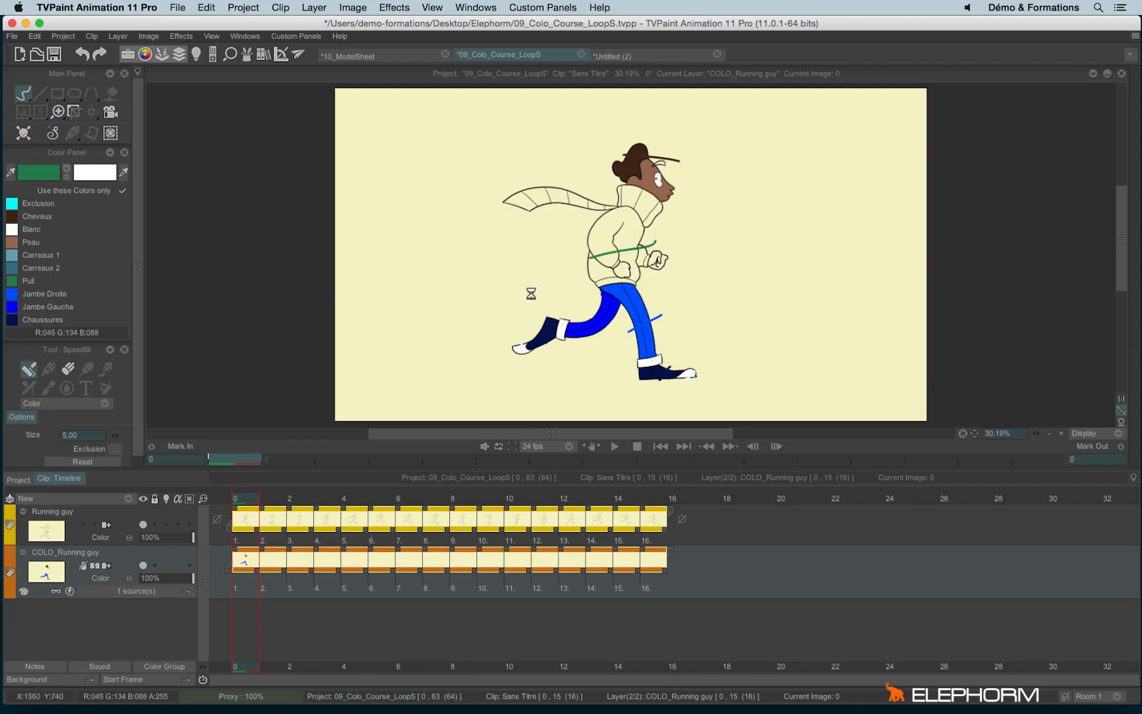
{"action": "left_click", "coordinate": [605, 211]}
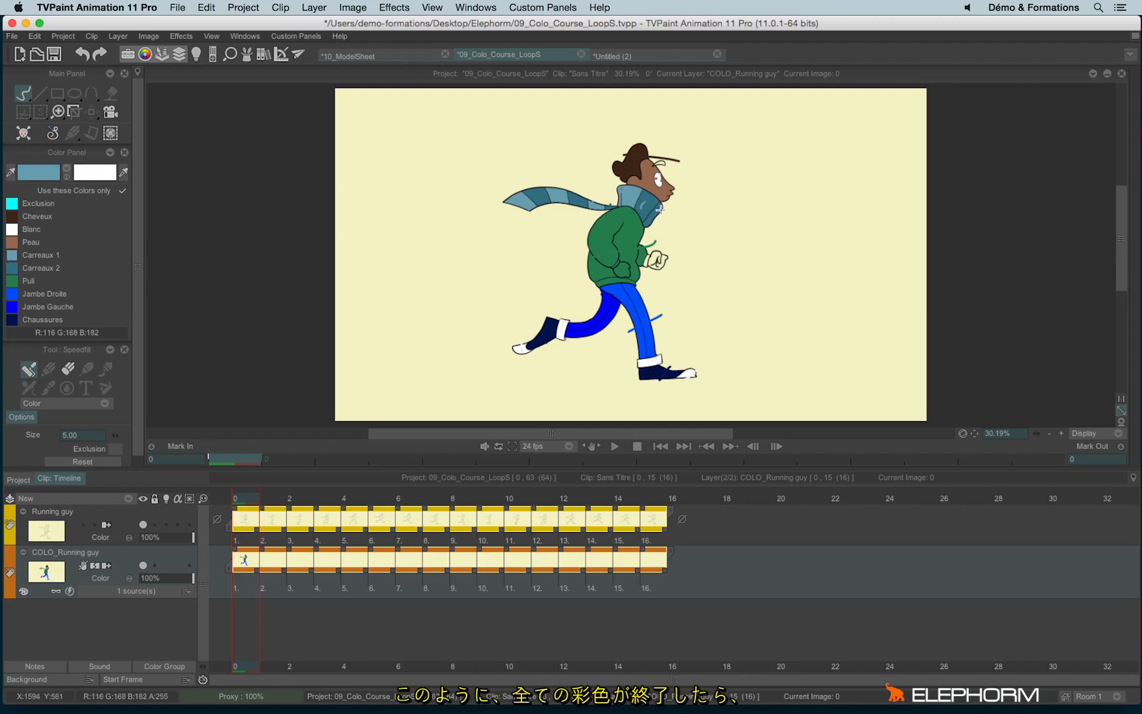
{"action": "mouse_move", "coordinate": [721, 380]}
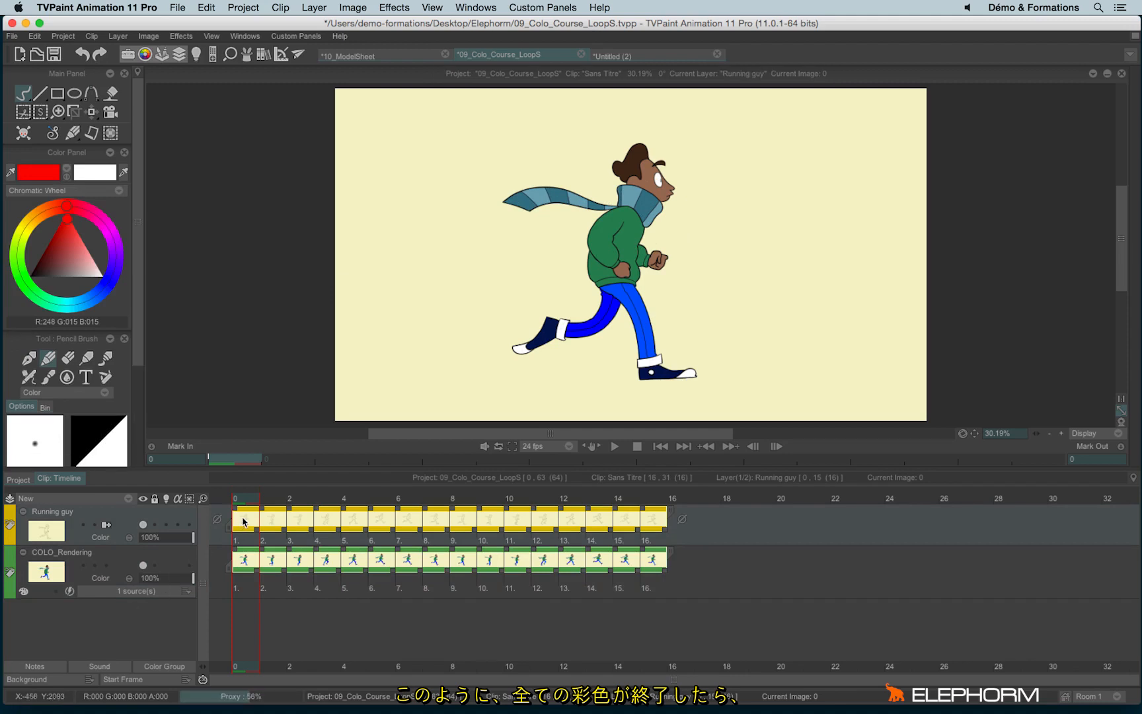
- Change COLO_Rendering's green palette entry to red and apply it across all frames
{"action": "left_click", "coordinate": [618, 498]}
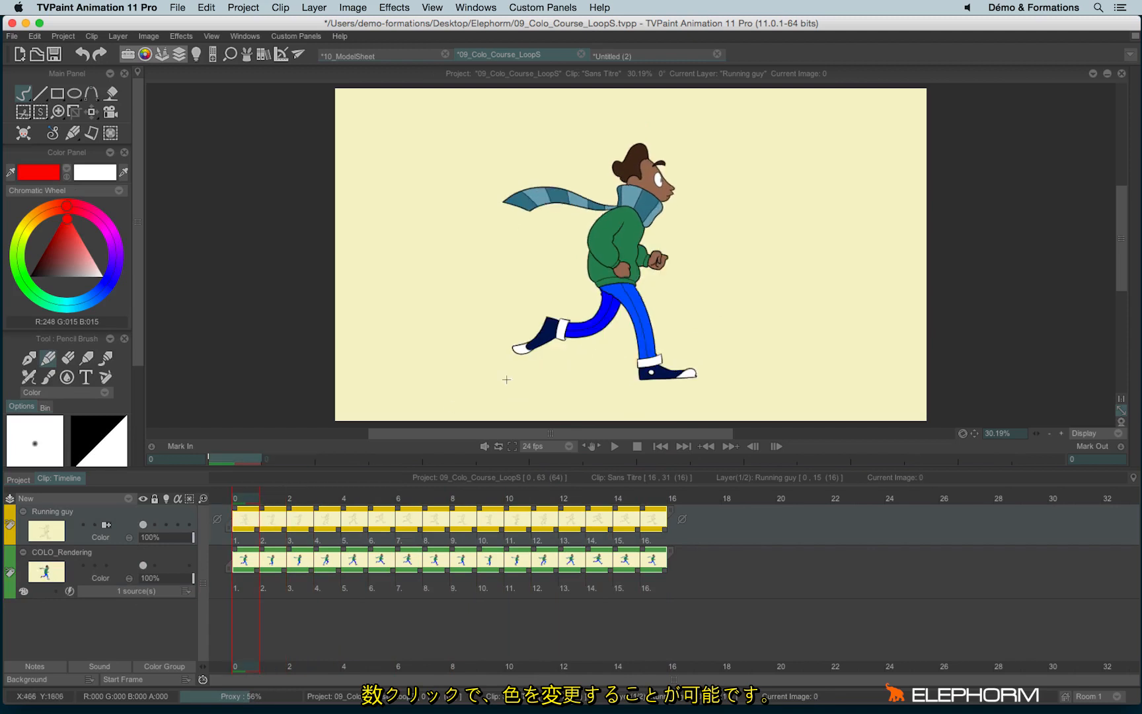
{"action": "mouse_move", "coordinate": [116, 627]}
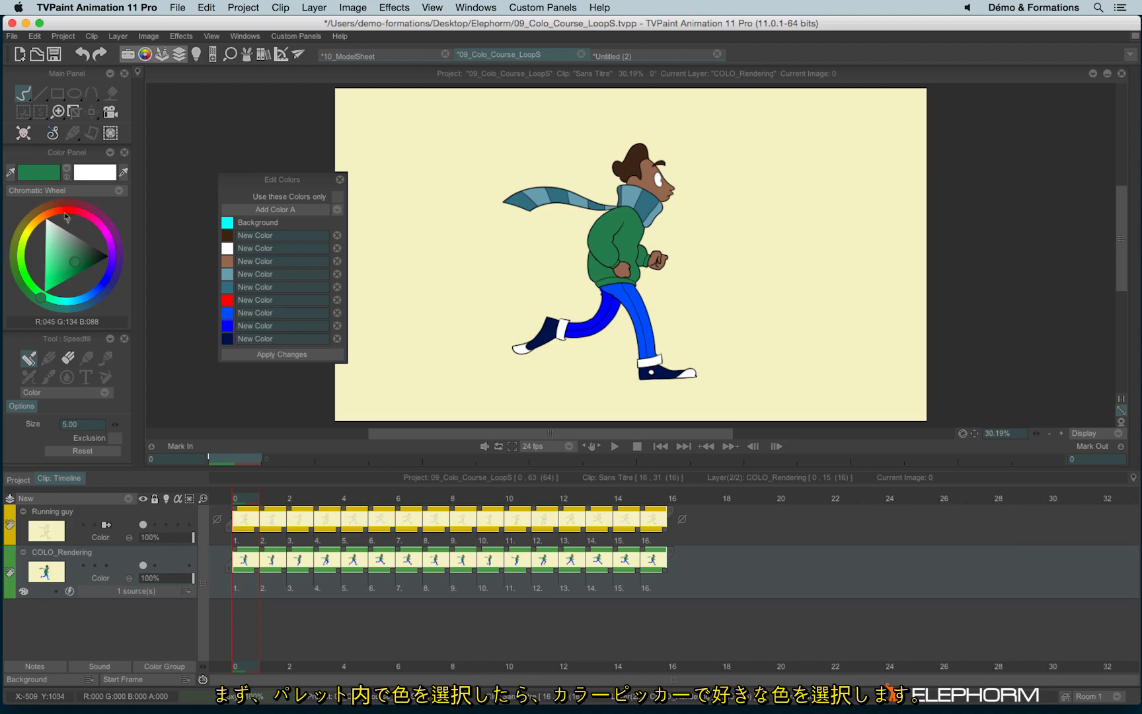
{"action": "left_click", "coordinate": [280, 300]}
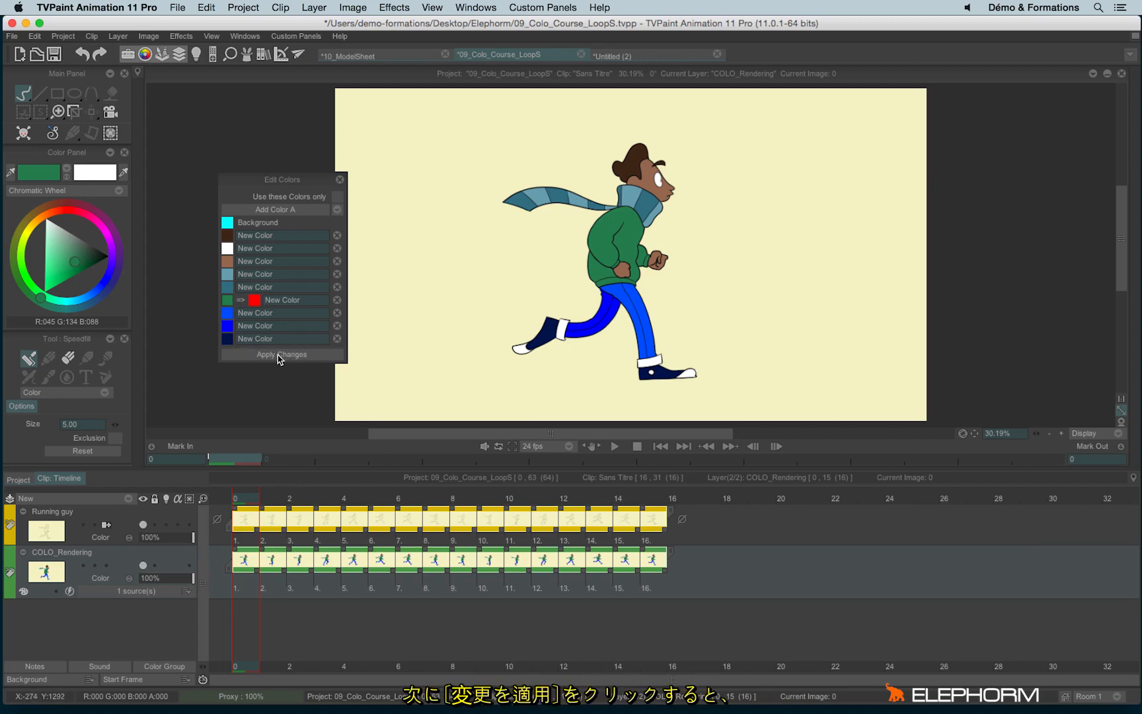
{"action": "left_click", "coordinate": [281, 354]}
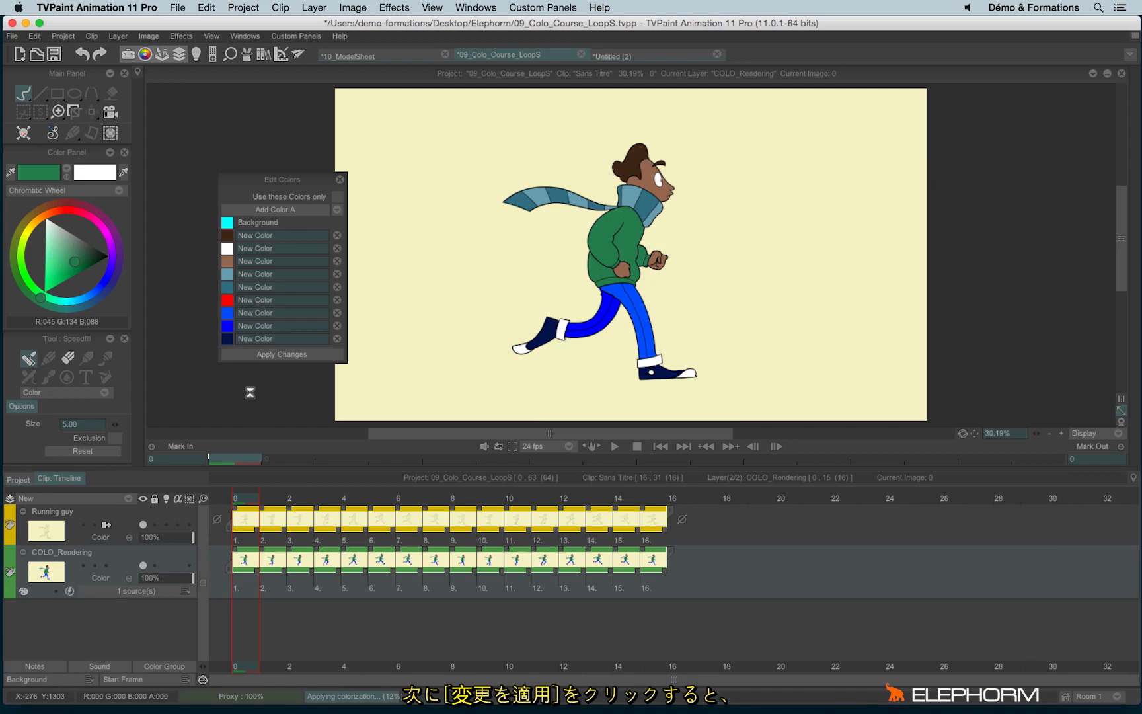